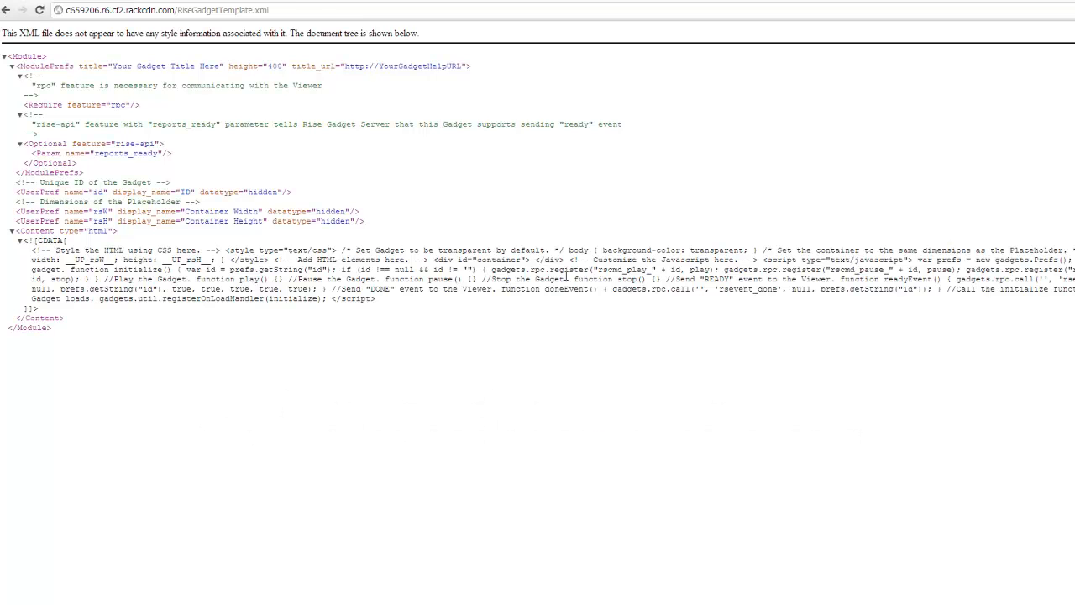
- View the template page's raw source in Chrome and copy the selected XML
right_click(568, 275)
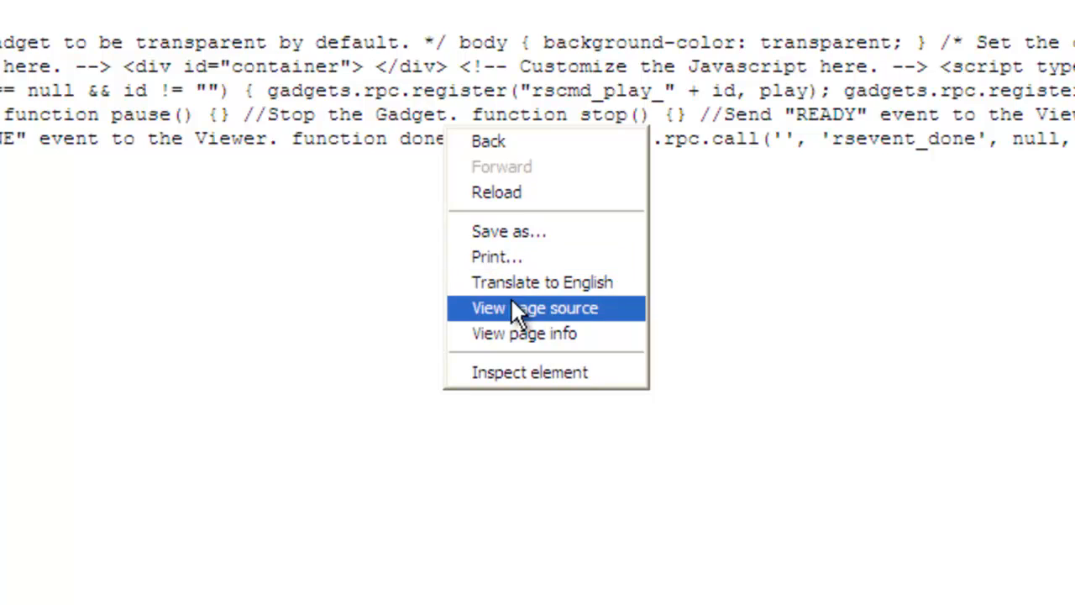
click(534, 307)
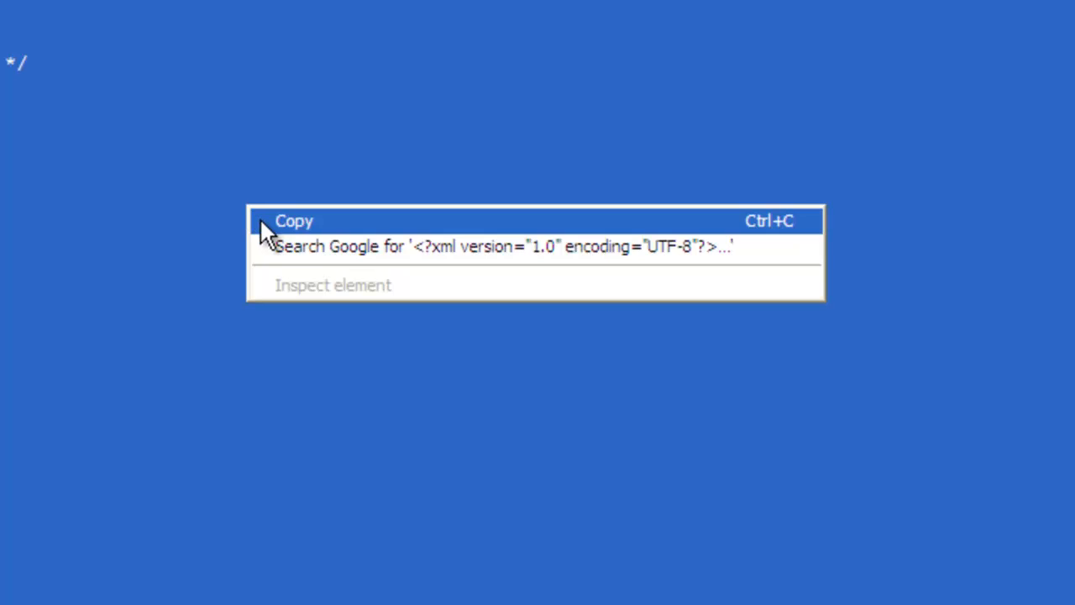
click(294, 222)
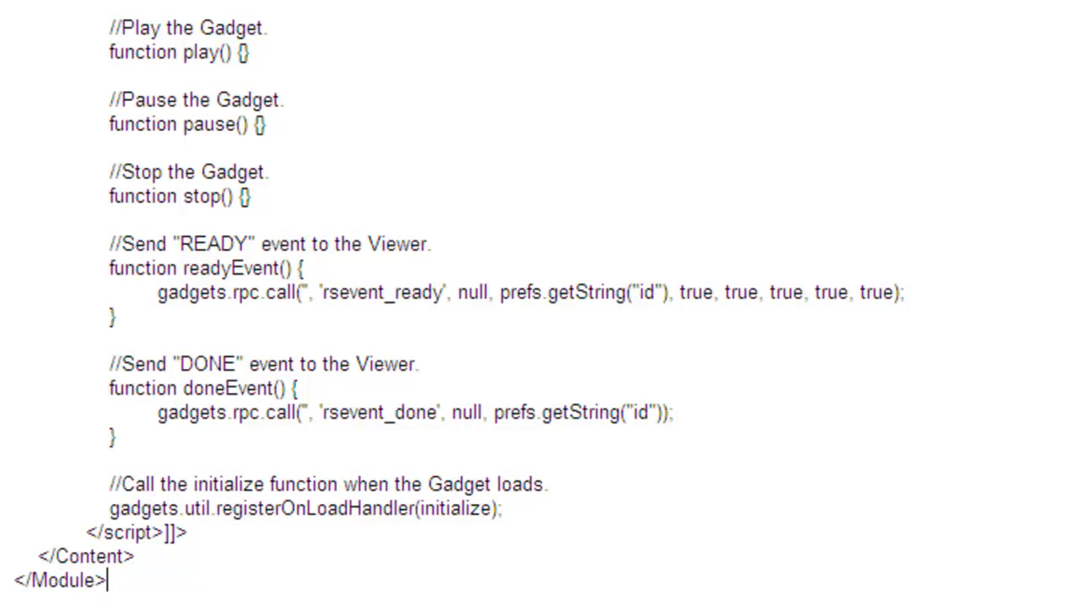
- Scroll back through the pasted template up to the XML declaration and module preferences
scroll(up, 3)
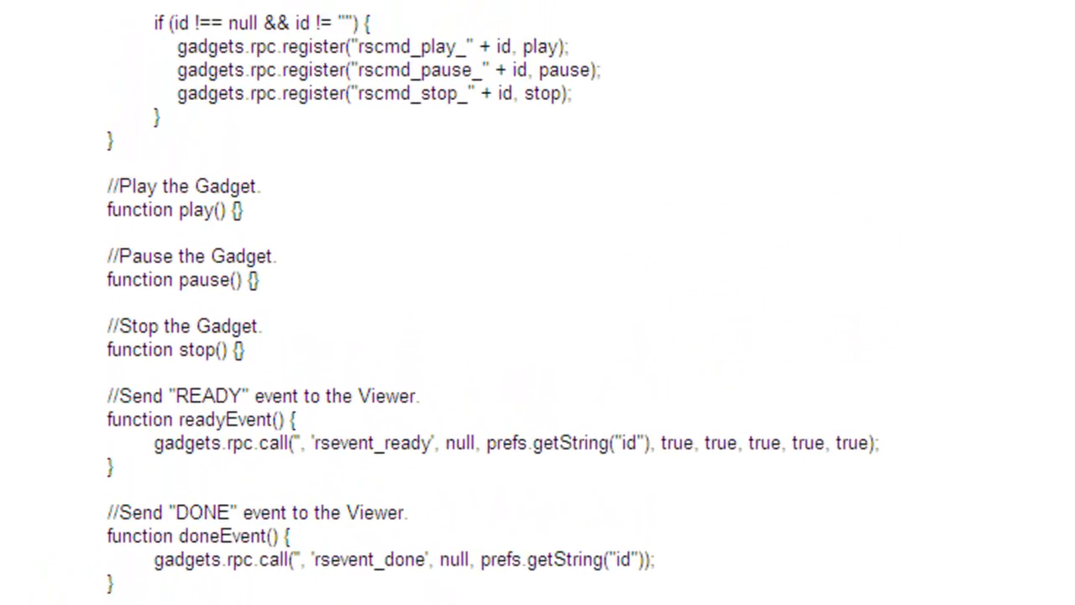
scroll(up, 3)
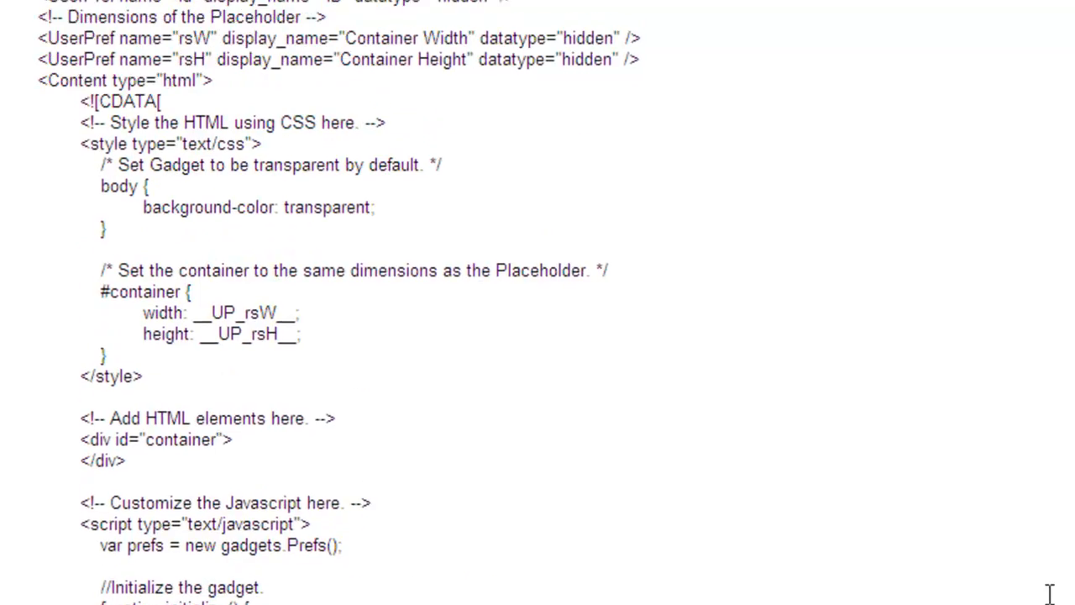
scroll(up, 3)
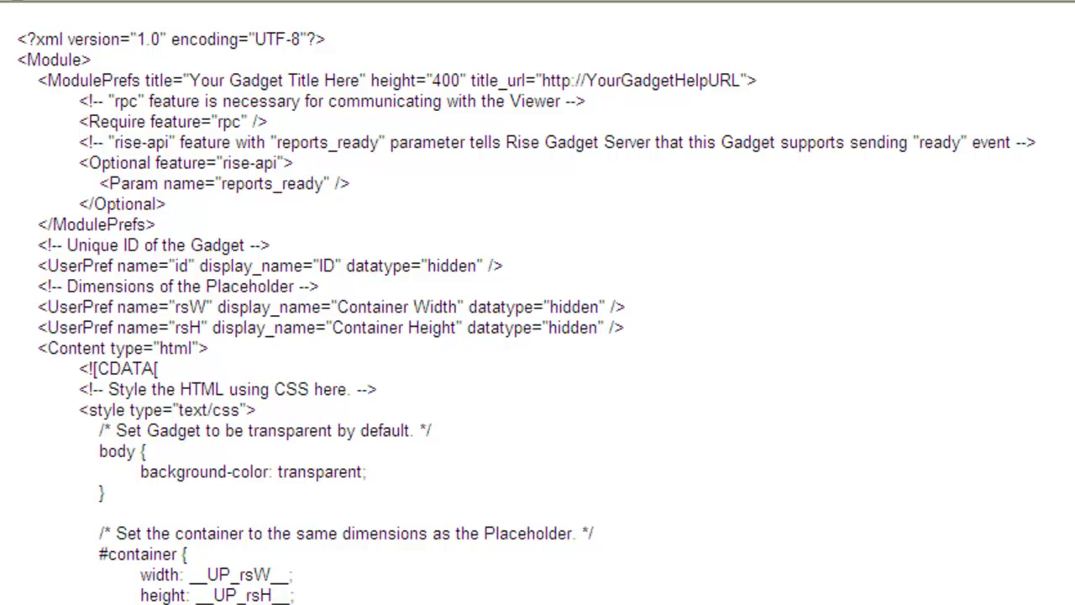
scroll(down, 3)
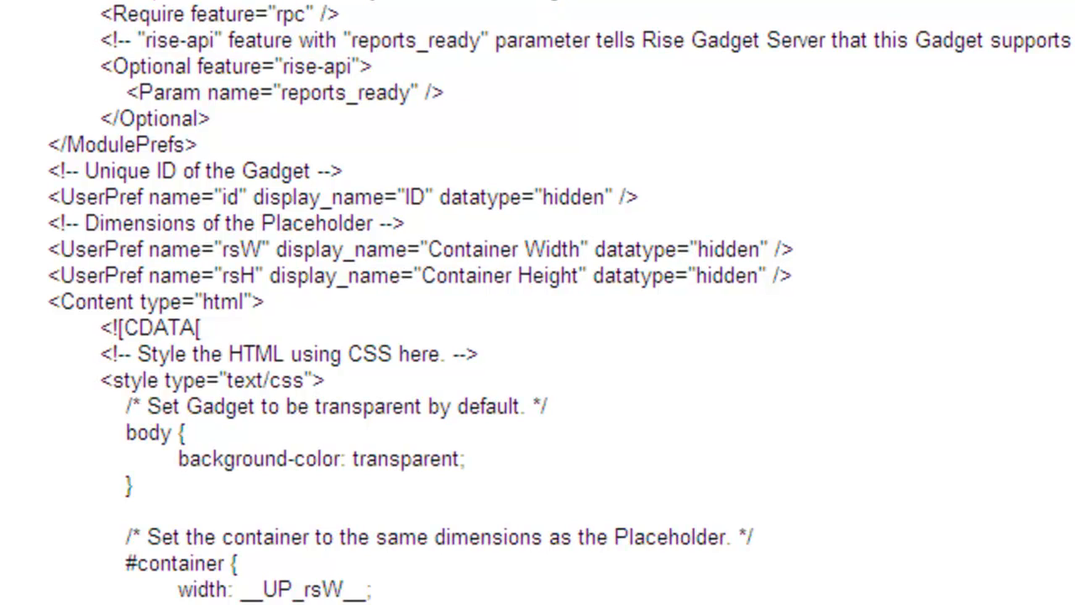
mouse_move(864, 296)
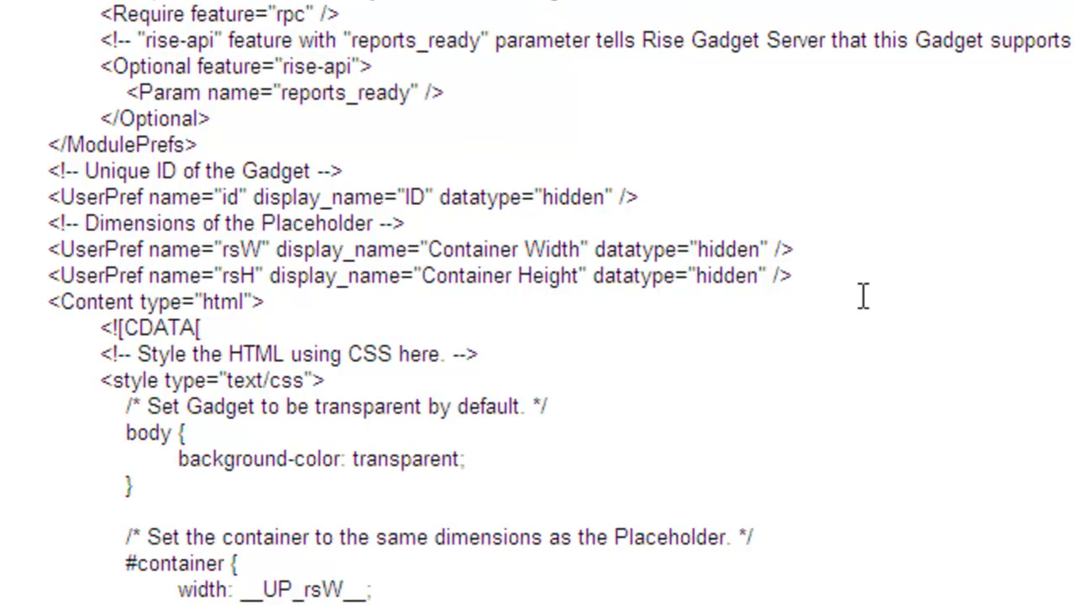
- Add a UserPref named "url" (display name URL, string) and an <img id="image" src=""> in the container div
key(enter)
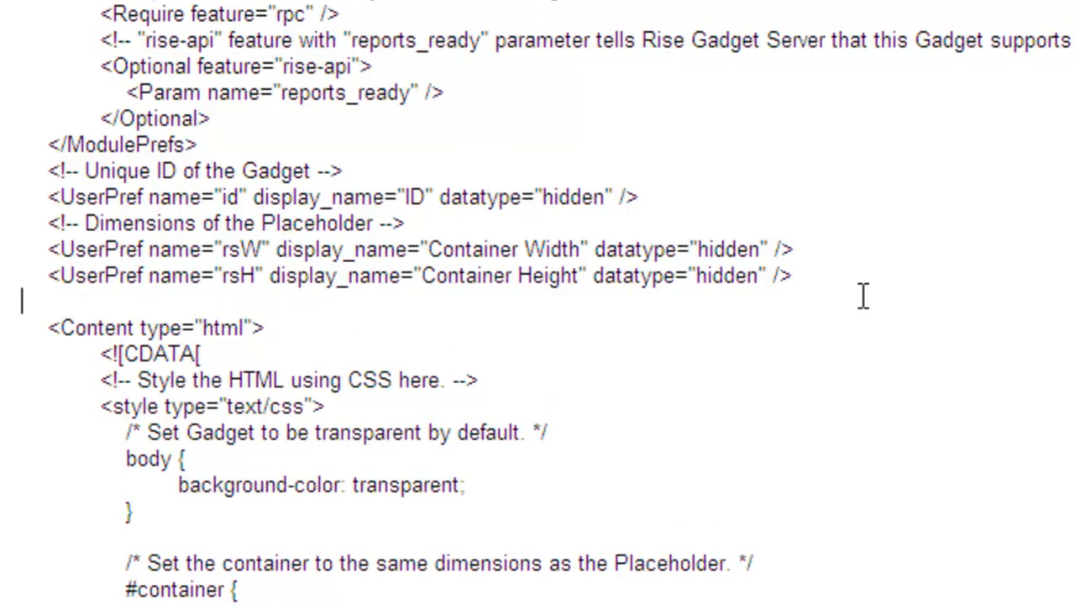
text(<UserPref name="url" display_name="URL" datatype="string" default_value="" required="true" />)
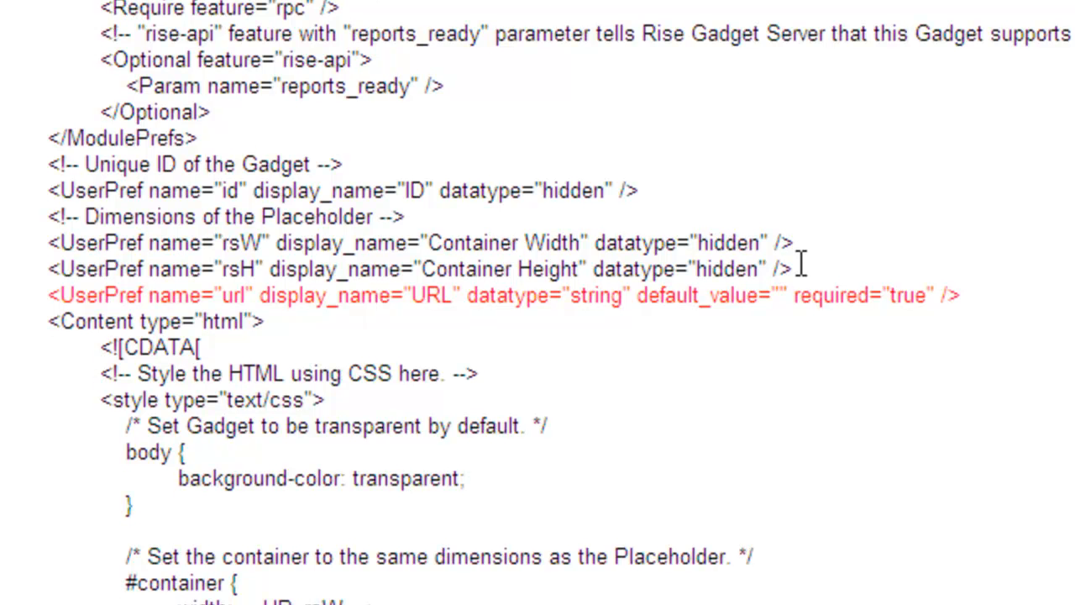
scroll(down, 3)
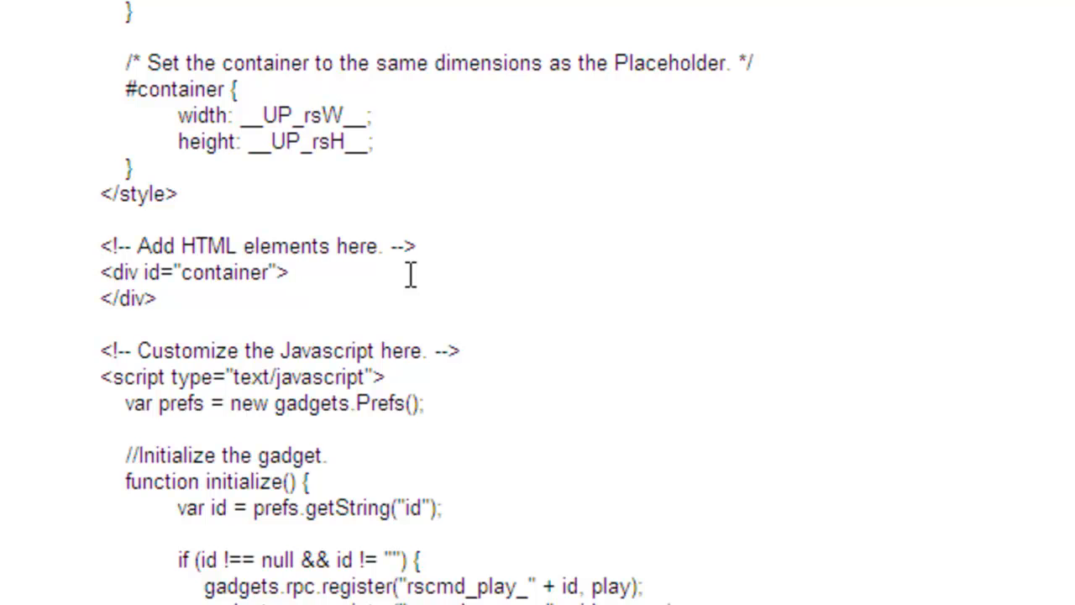
text(<img id="image" src="">)
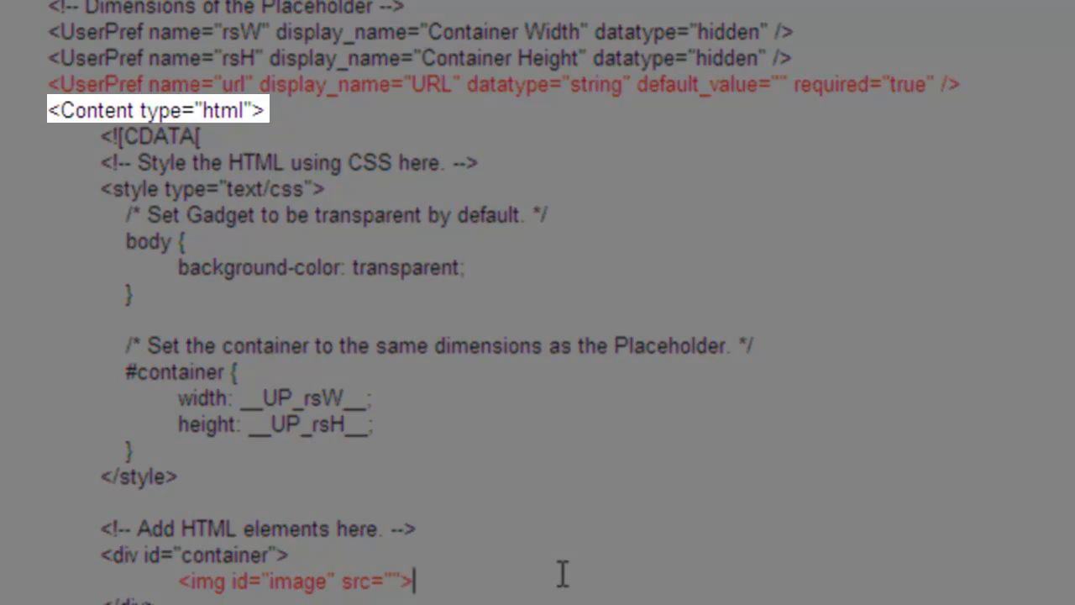
scroll(down, 3)
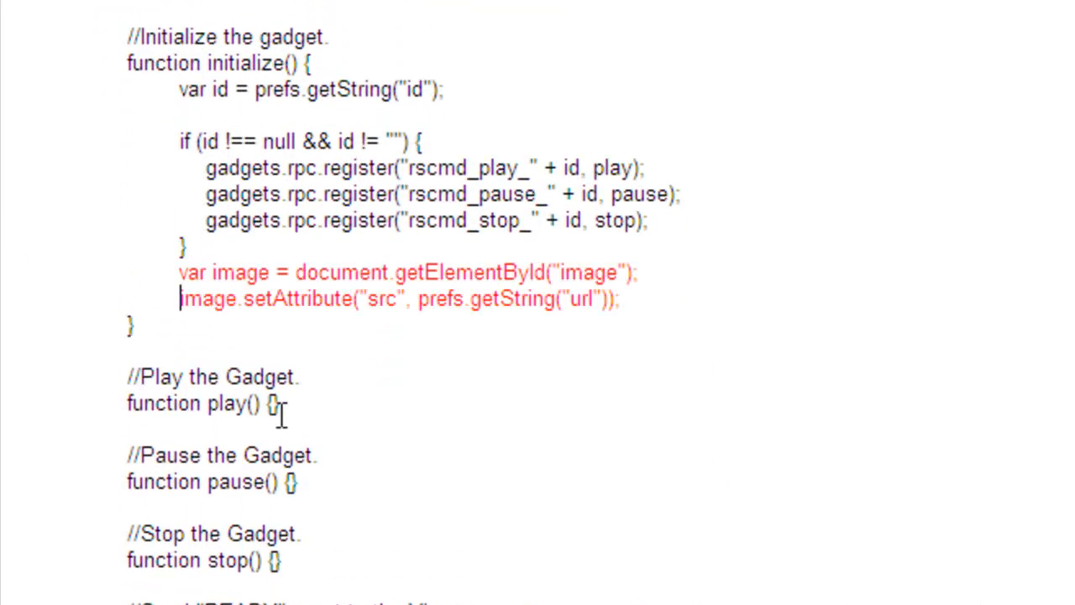
mouse_move(798, 256)
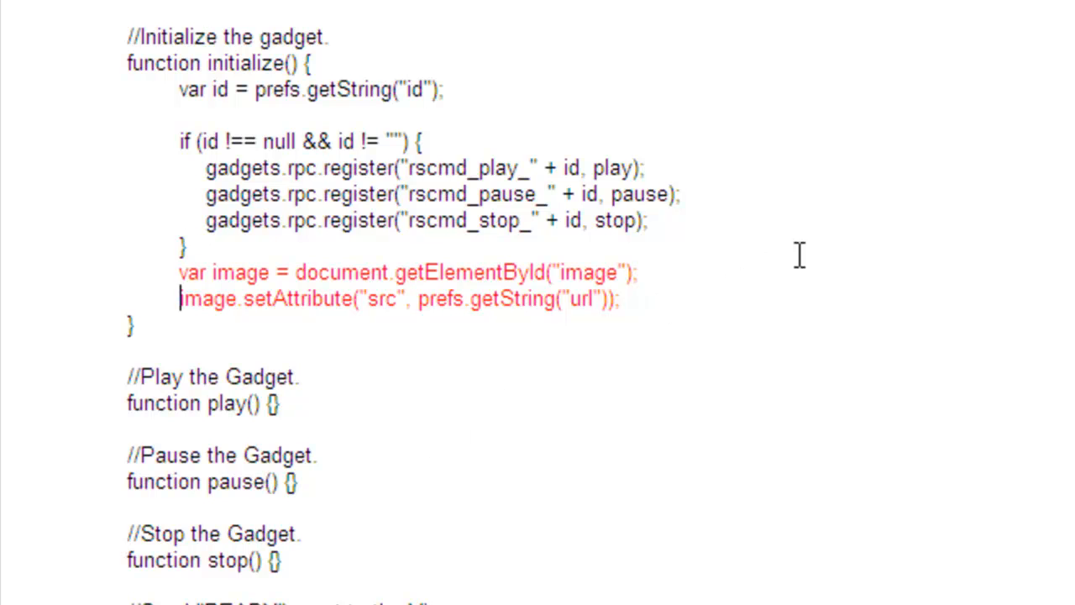
mouse_move(873, 42)
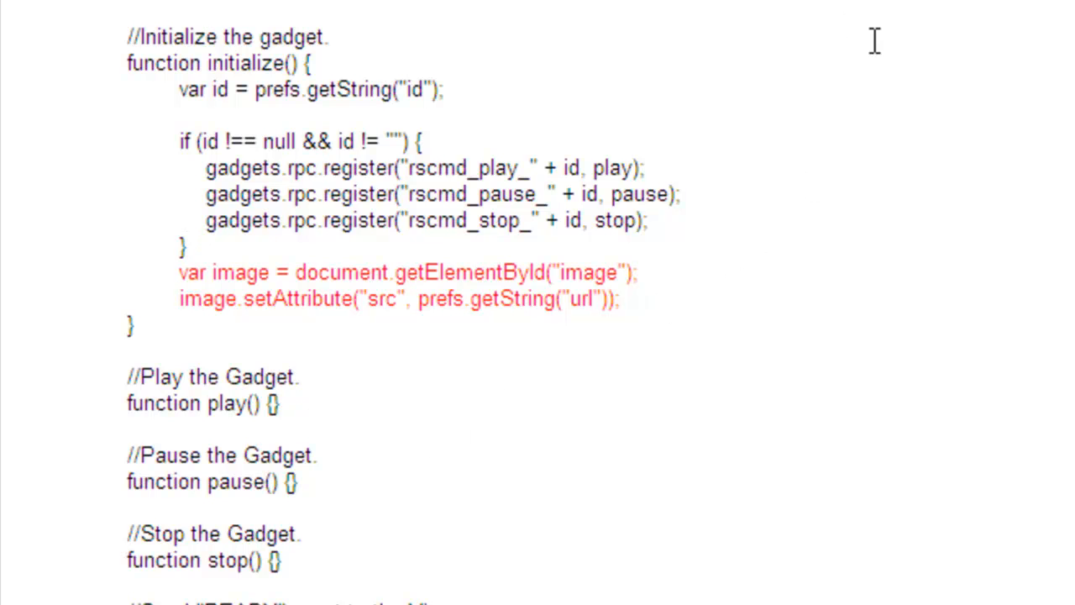
- Add a #image CSS rule and onload="readyEvent();" to the template body
scroll(up, 3)
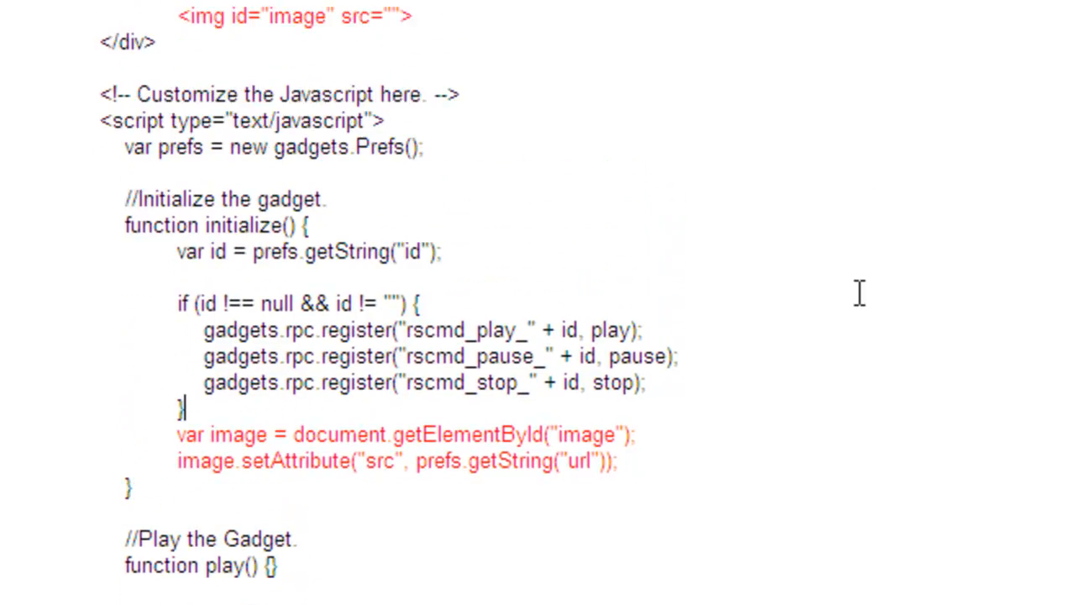
scroll(up, 3)
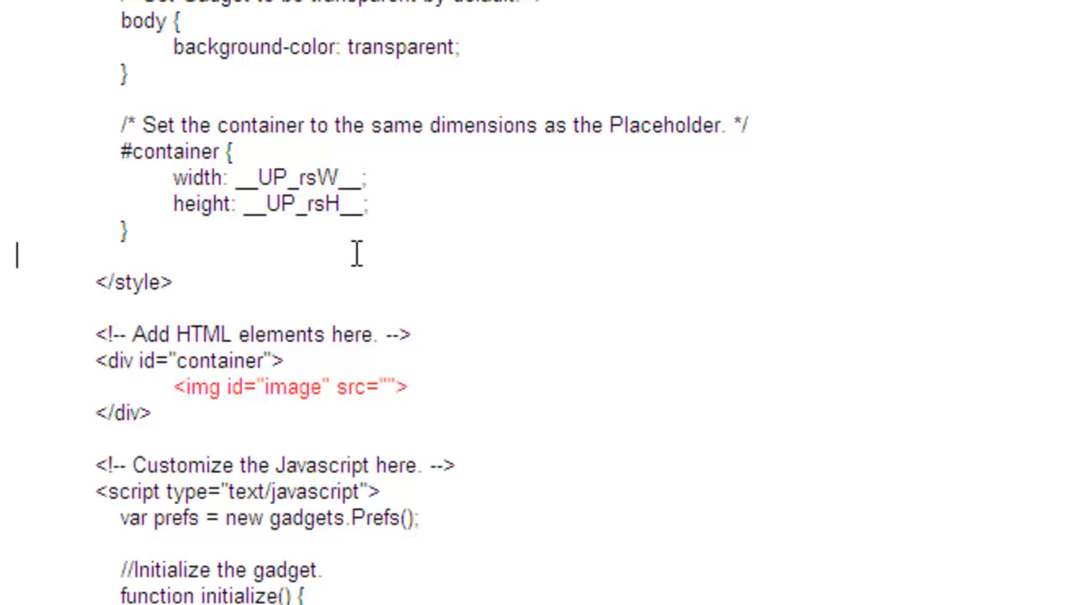
text(#image {)
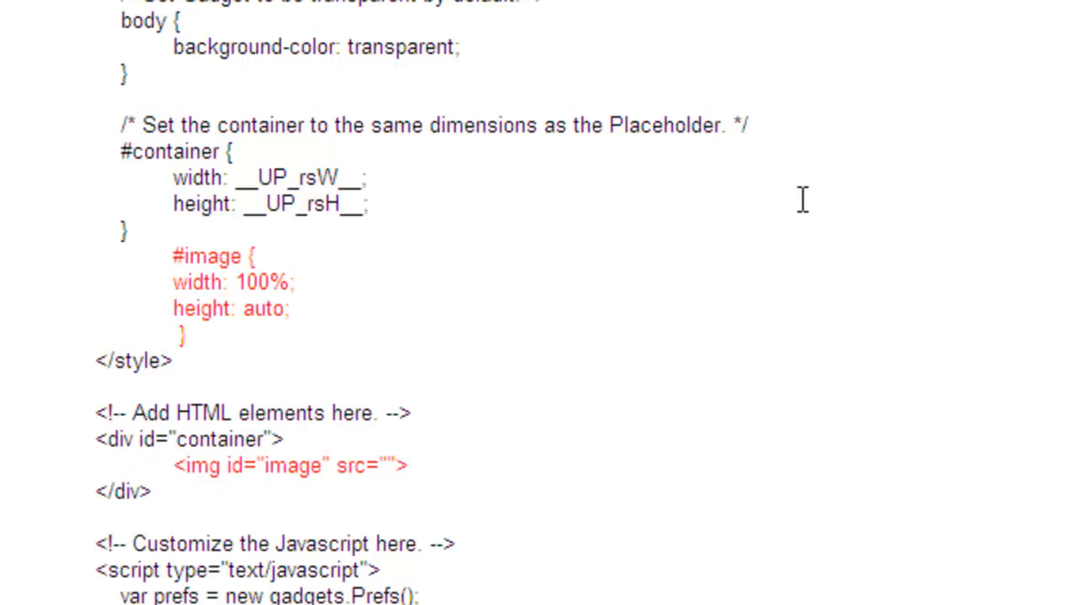
click(296, 282)
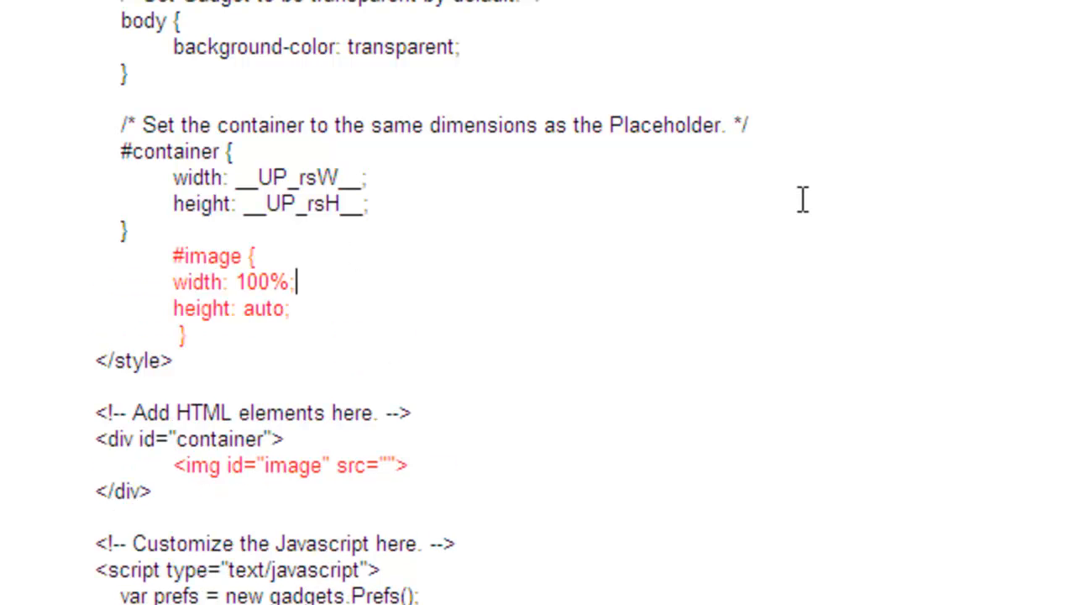
scroll(down, 3)
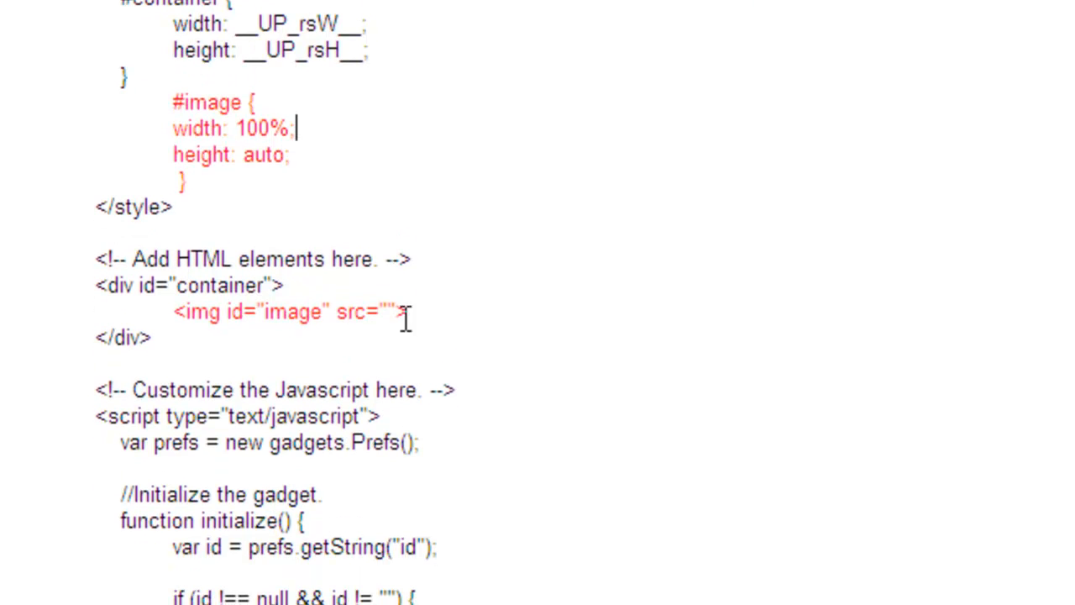
text(onload="readyEvent();")
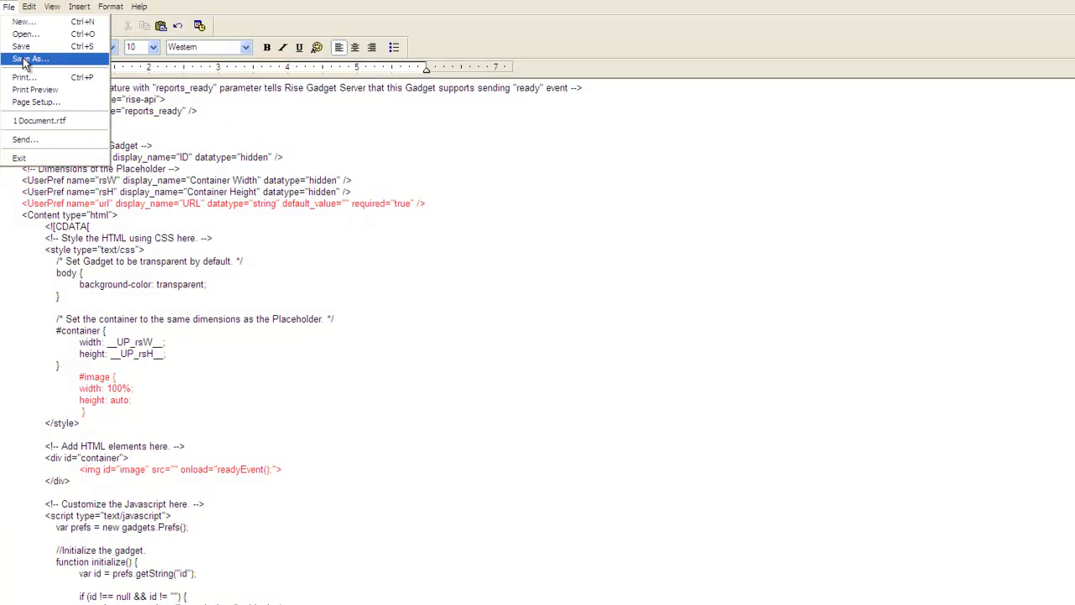
- Save the file as Gadget.xml and copy its public Dropbox link
click(30, 57)
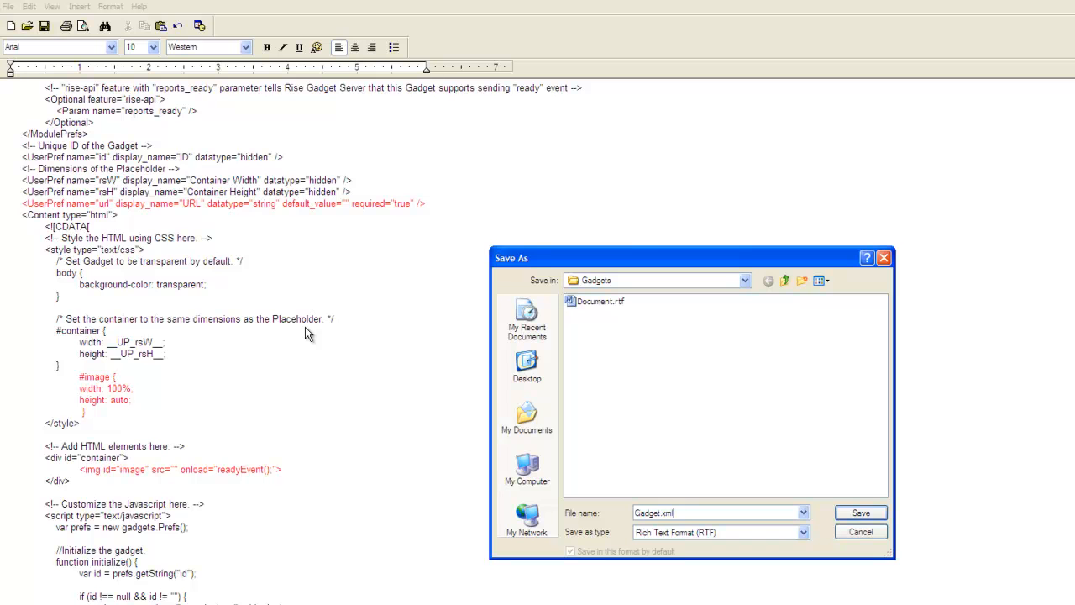
mouse_move(860, 514)
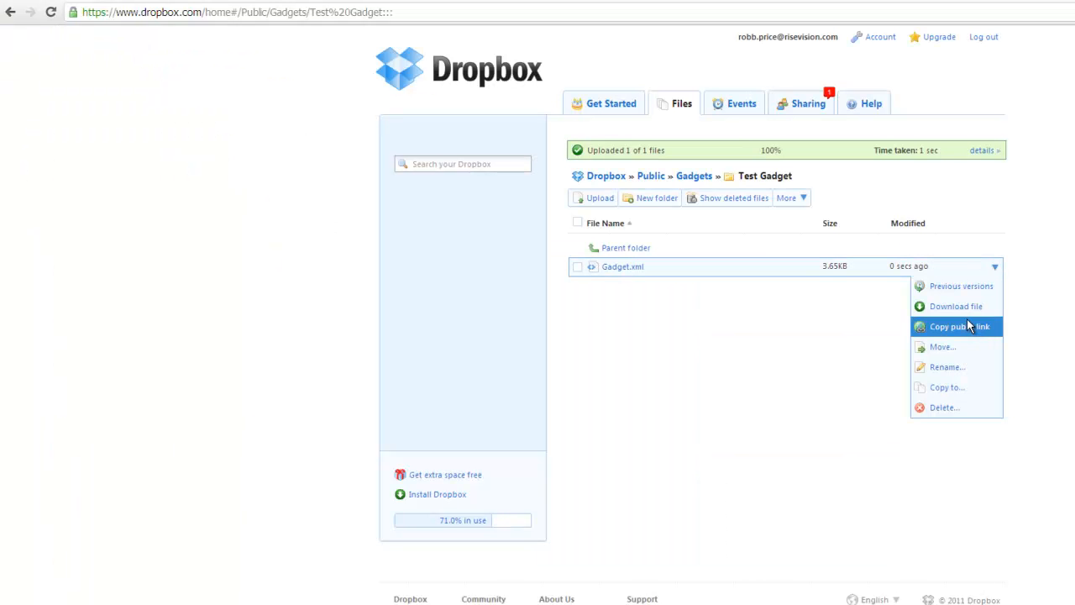
click(958, 326)
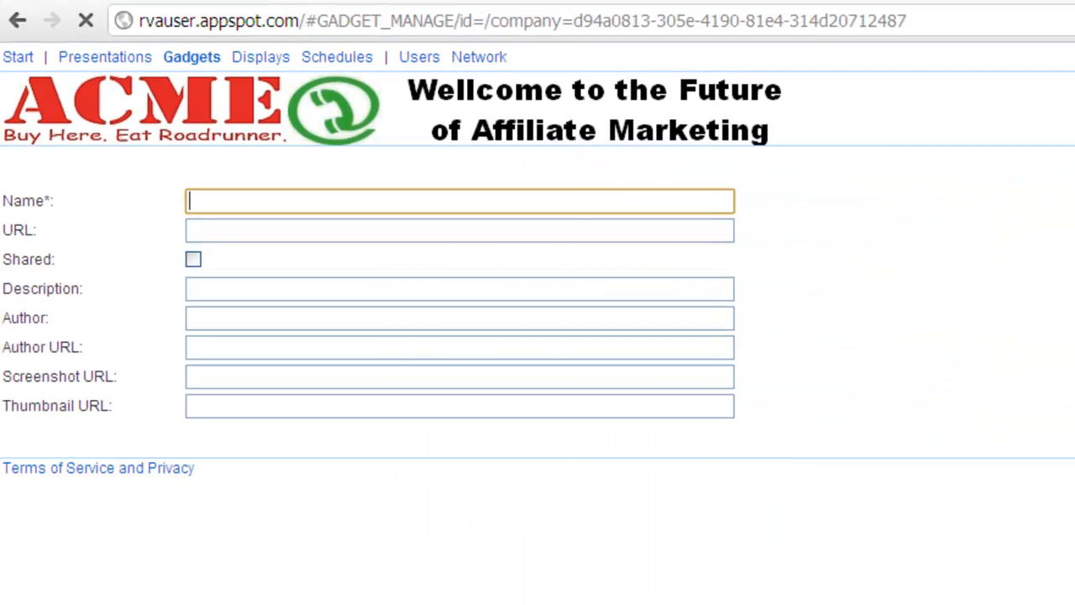
- Name the gadget Test Gadget and enter the Dropbox URL to Gadget.xml
text(Test Gadget)
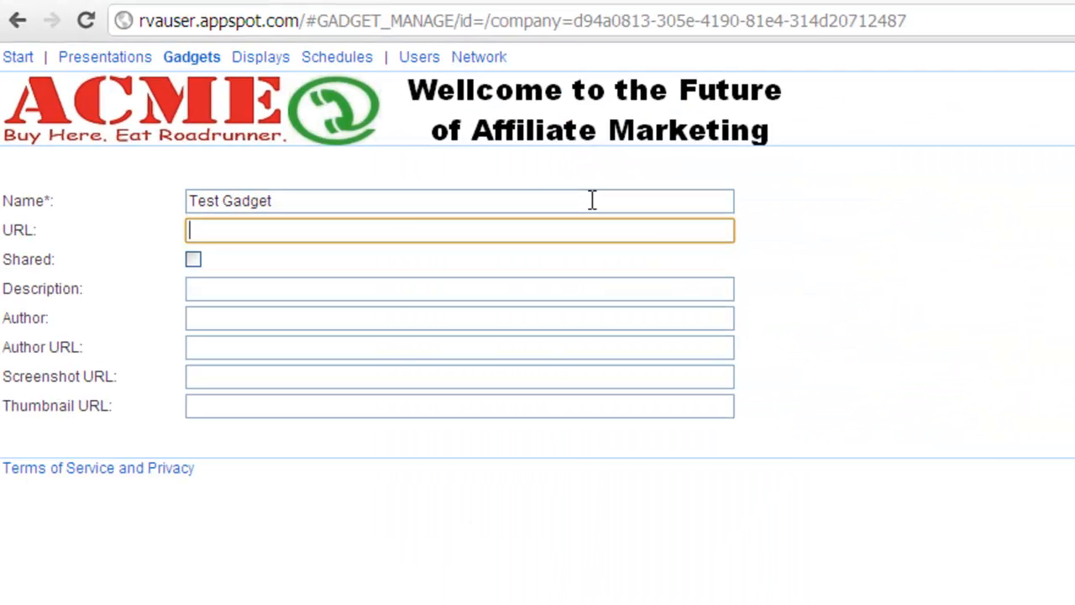
text(http://dl.dropbox.com/u/8237394/Gadgets/Test%20Gadget/Gadget.xml)
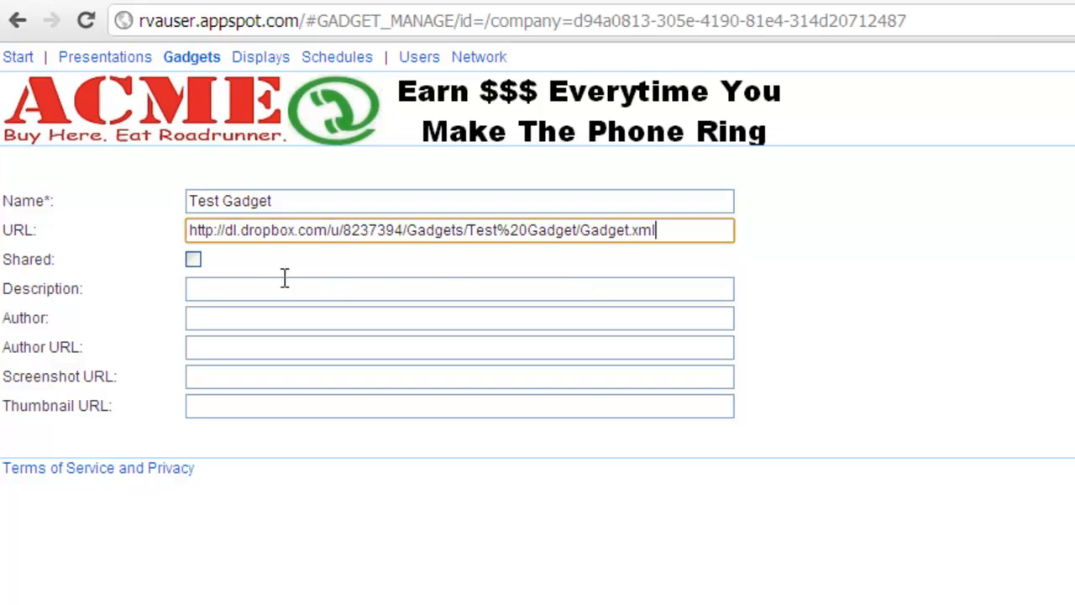